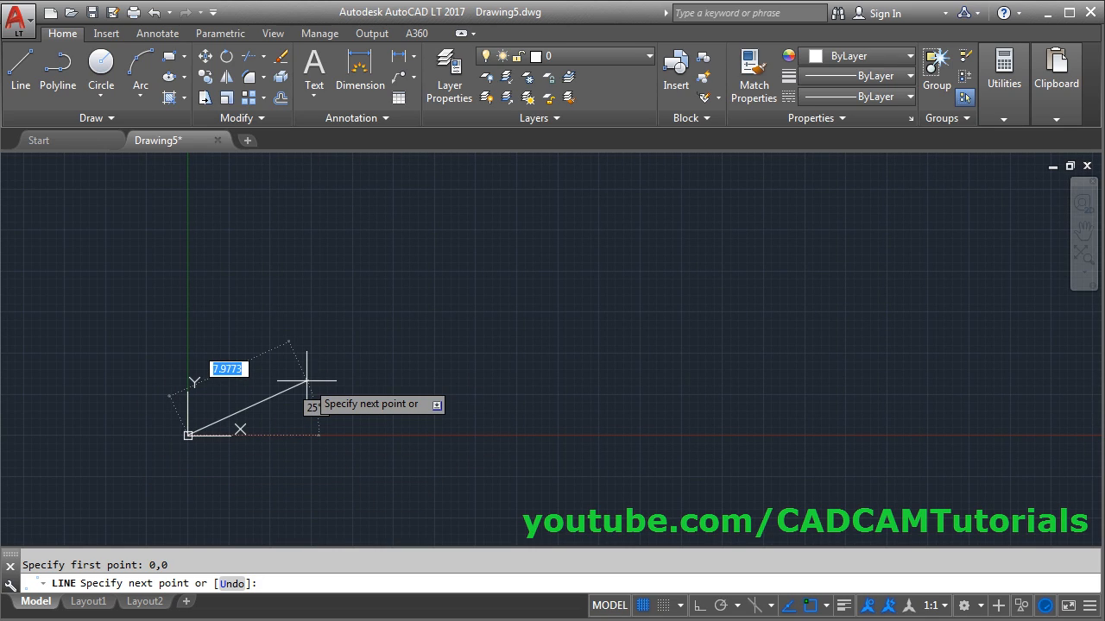
mouse_move(324, 349)
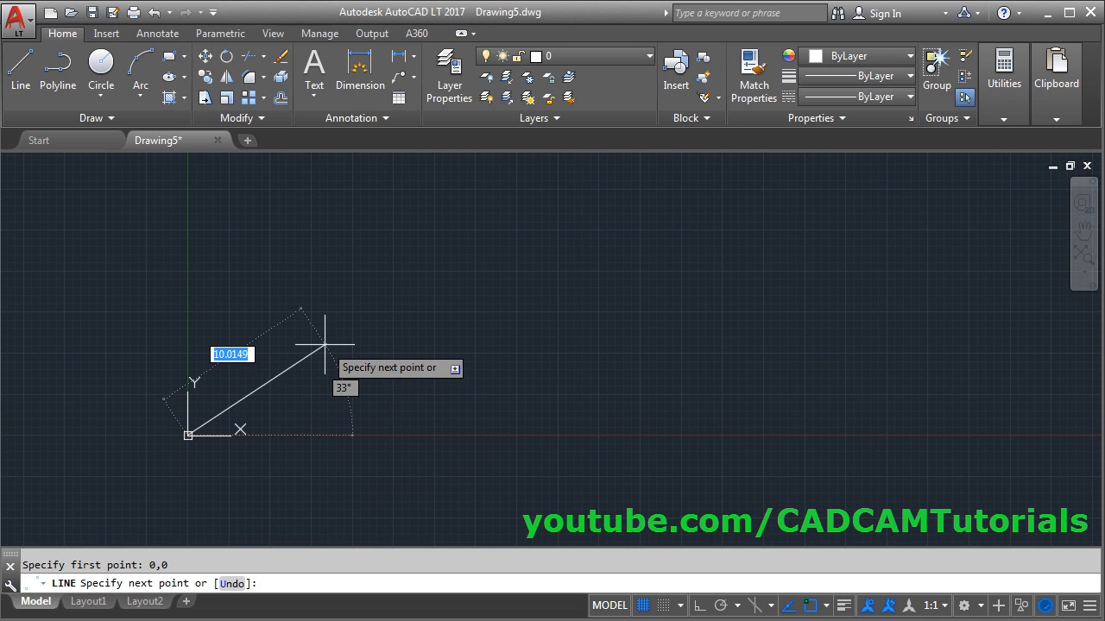
mouse_move(319, 341)
type("#")
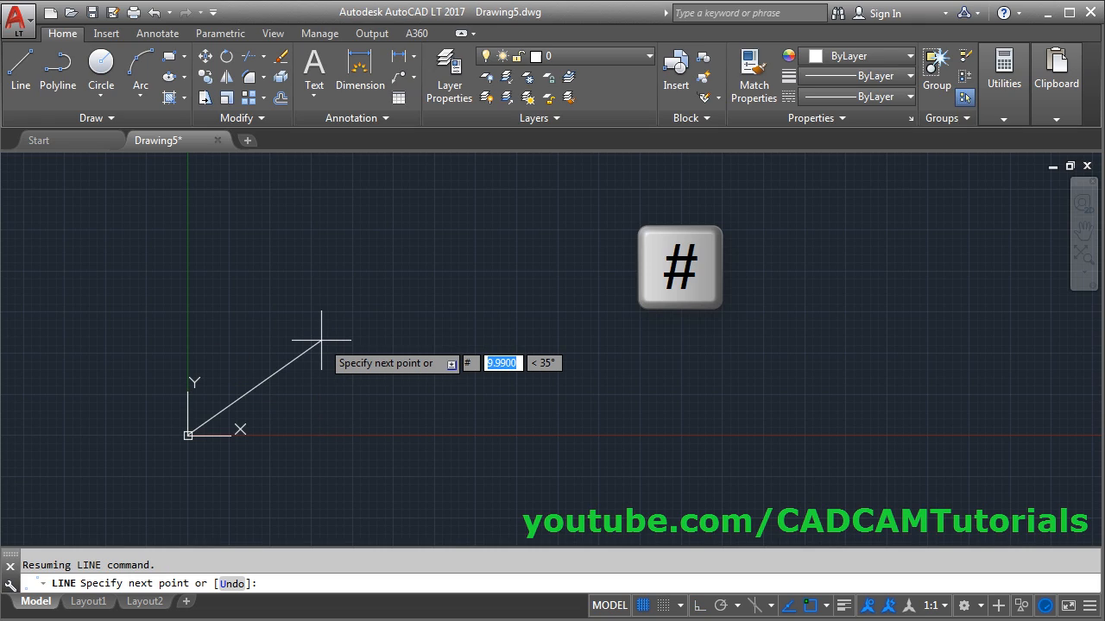
Enter 20,20 as the endpoint of a line starting at the origin
type("20,20")
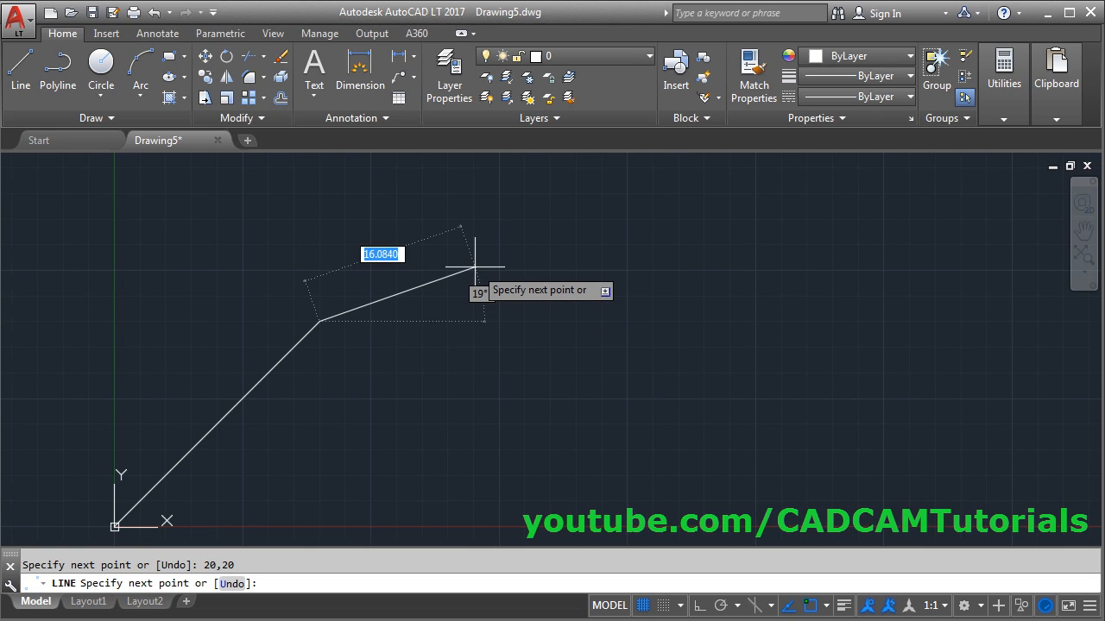
type("10")
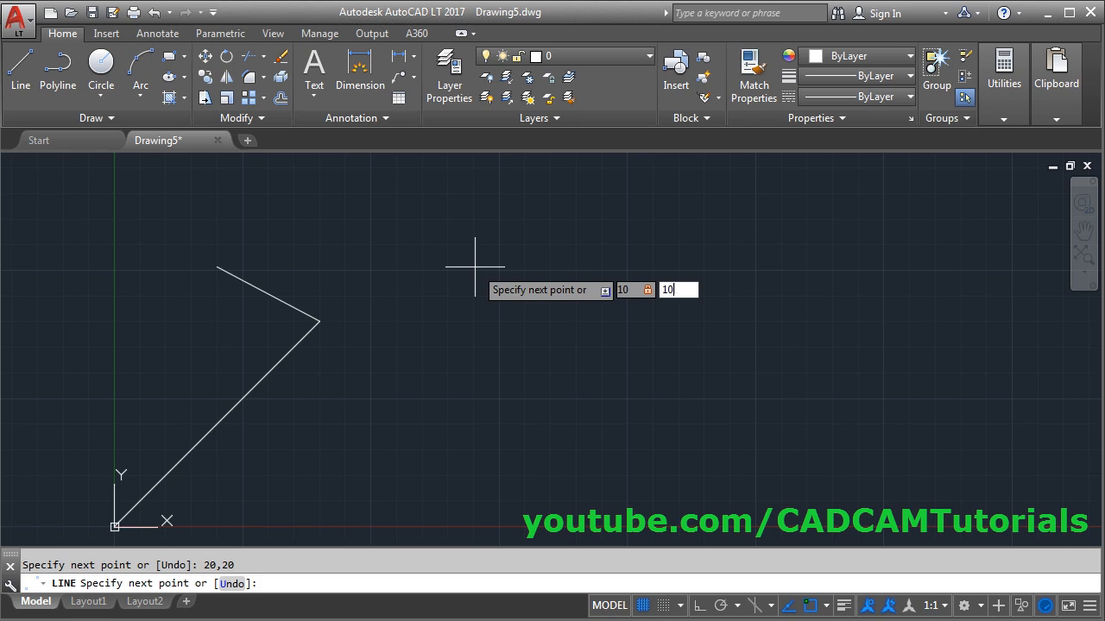
key("Enter")
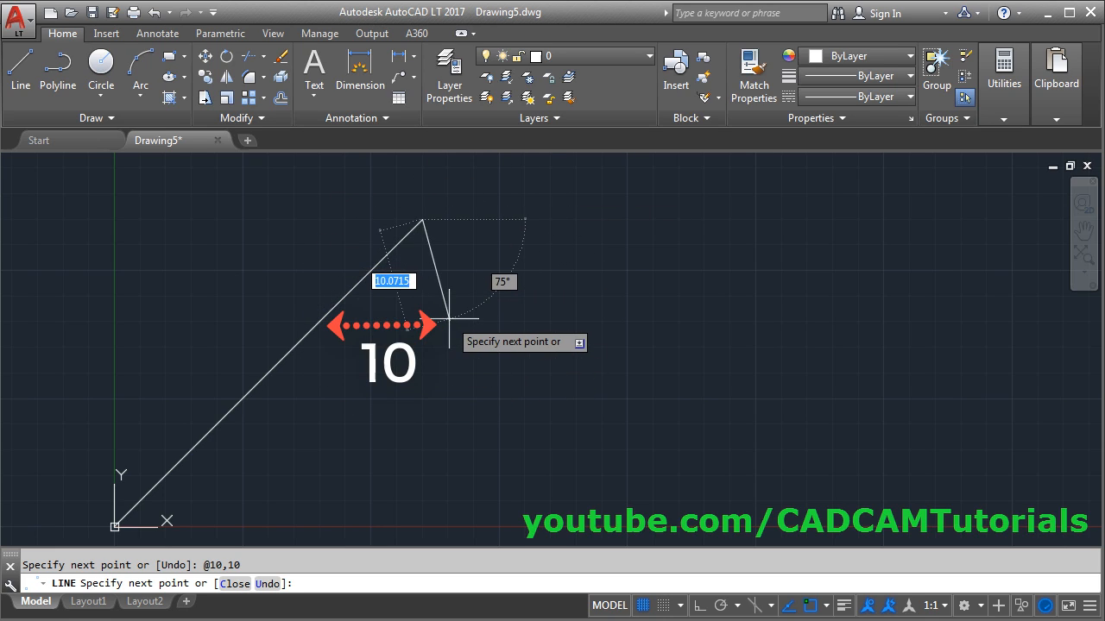
mouse_move(388, 311)
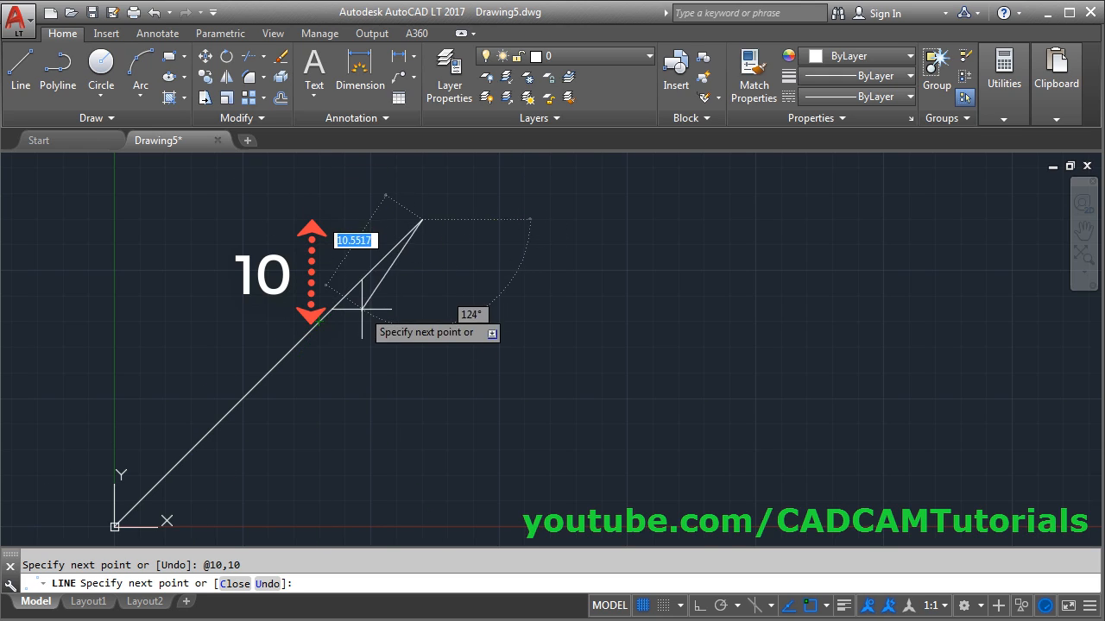
mouse_move(319, 323)
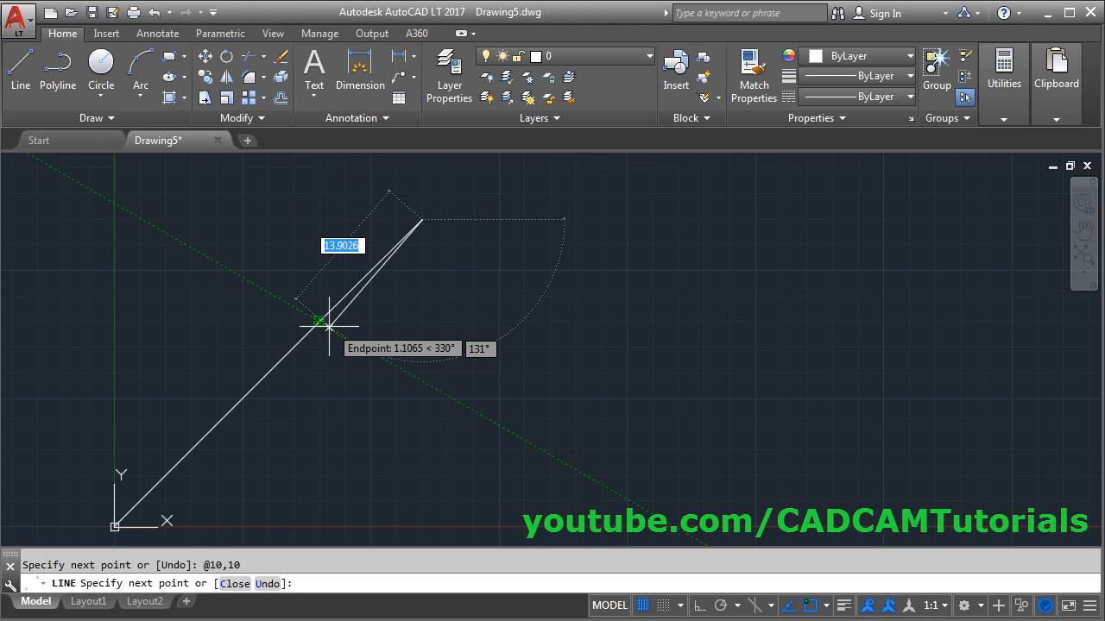
mouse_move(482, 324)
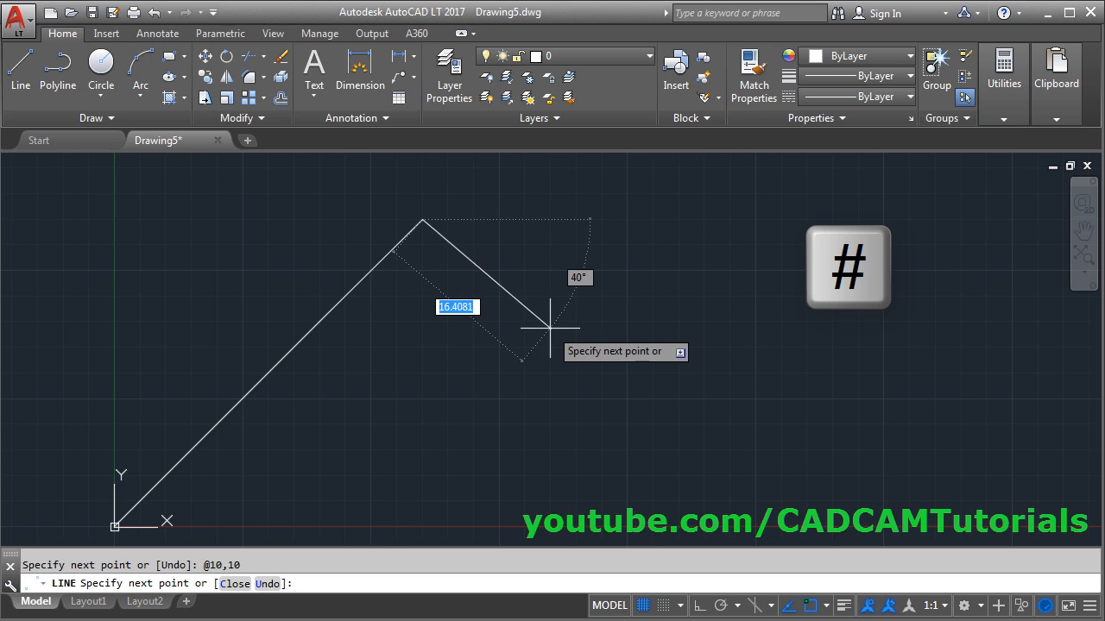
Draw a third segment to absolute point #0,30 and show the F2 command history
left_click_drag(553, 328, 638, 326)
type("3")
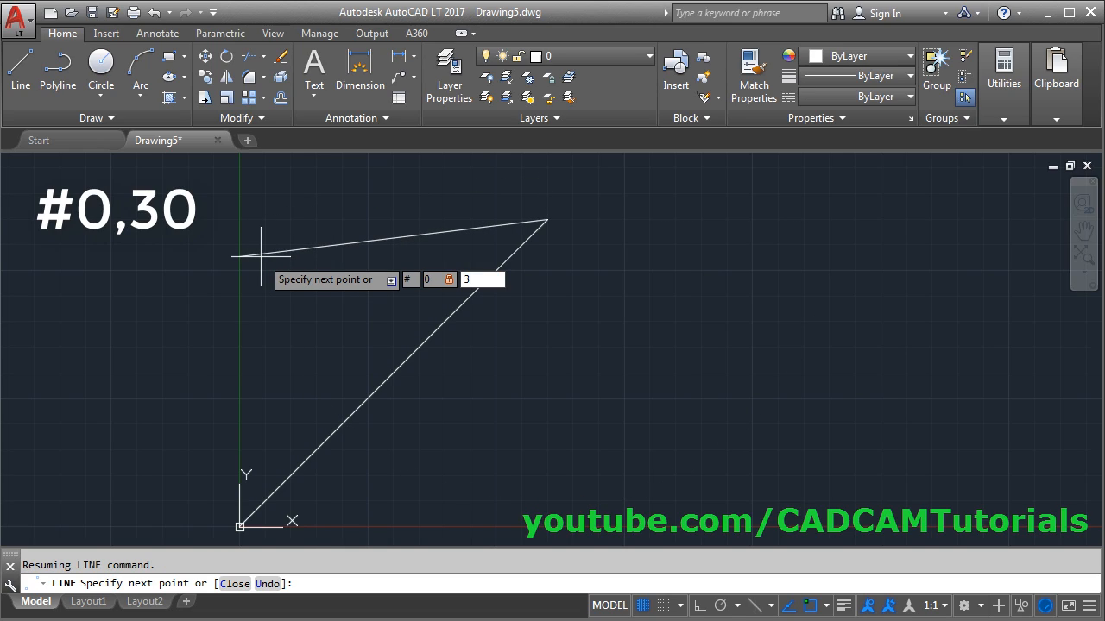
key("Enter")
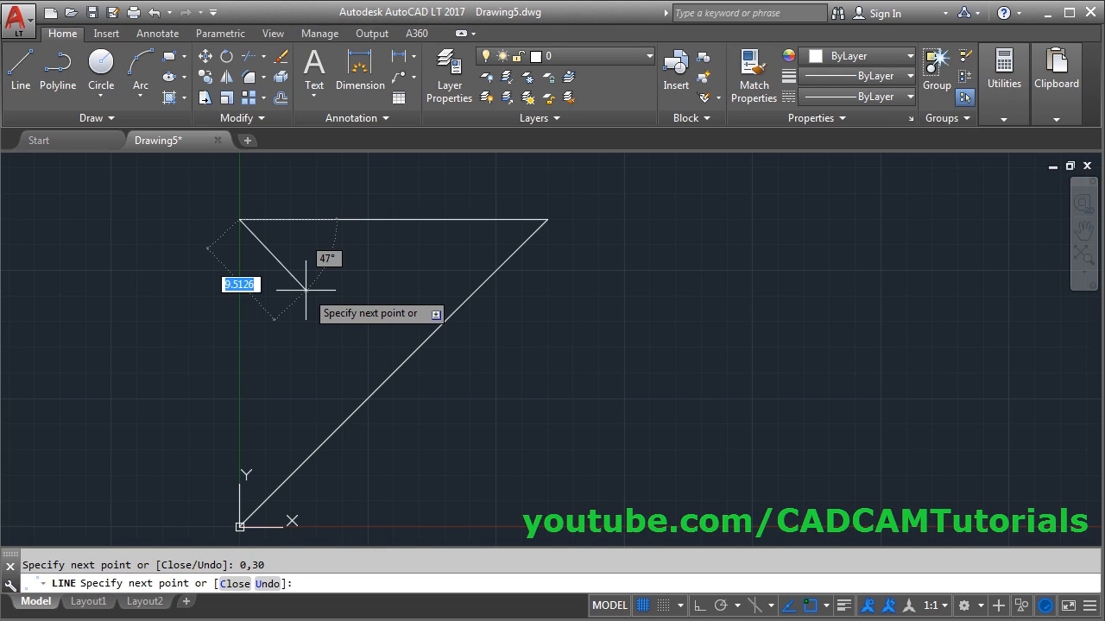
key("F2")
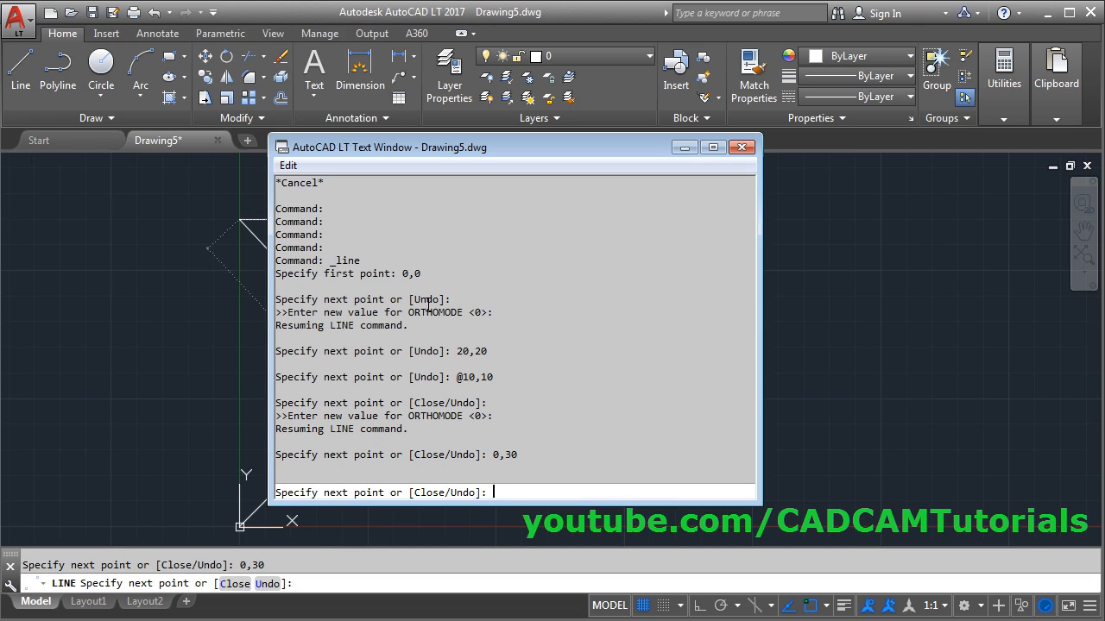
mouse_move(460, 382)
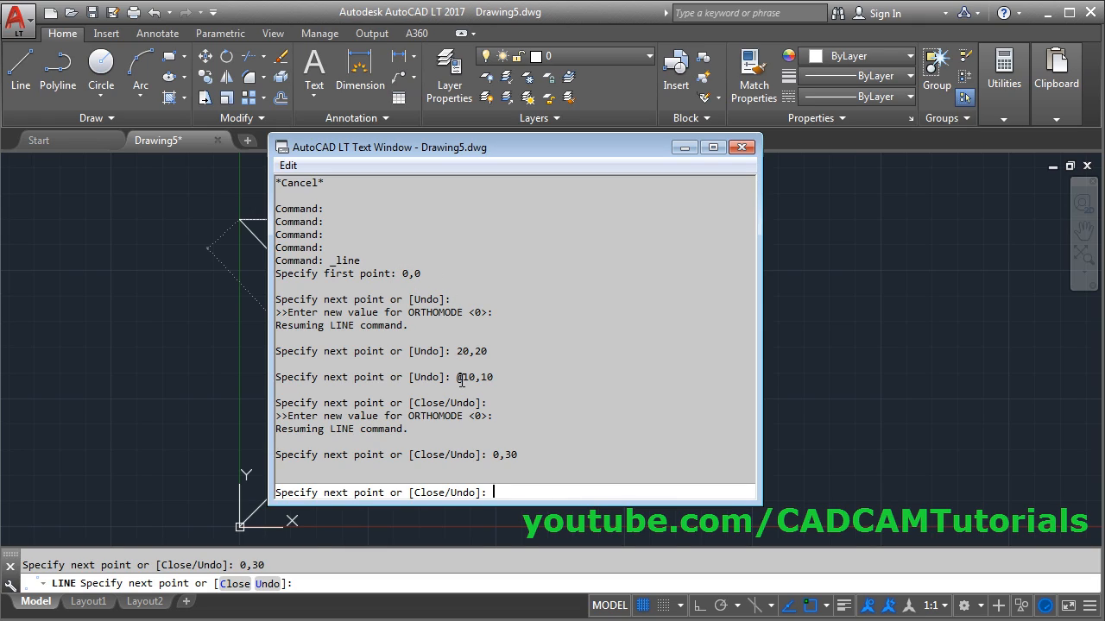
mouse_move(485, 364)
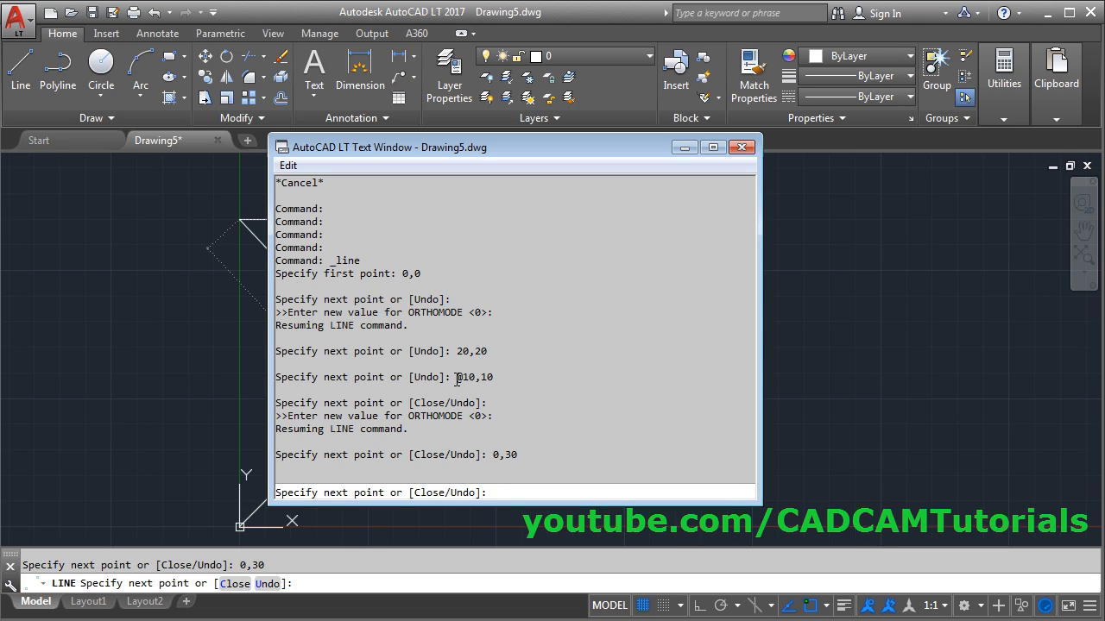
mouse_move(464, 380)
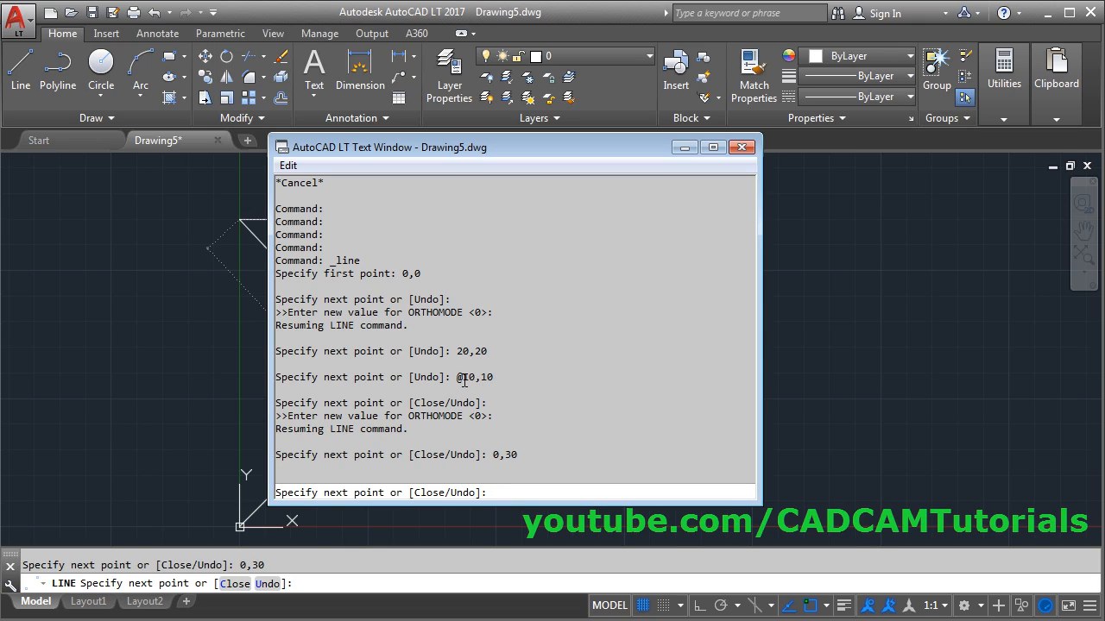
mouse_move(451, 377)
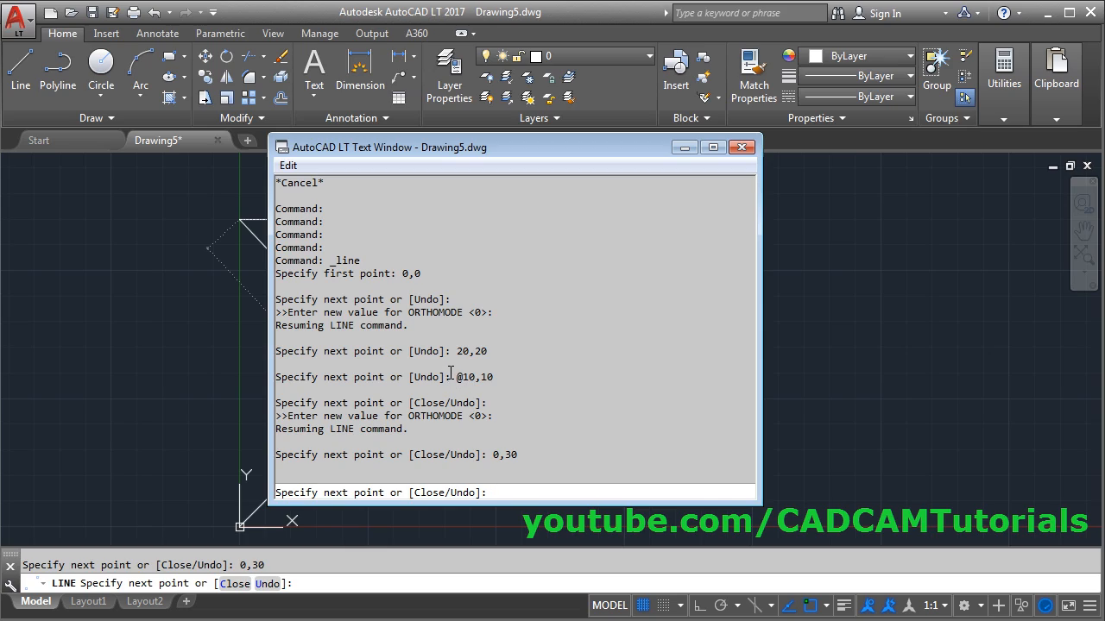